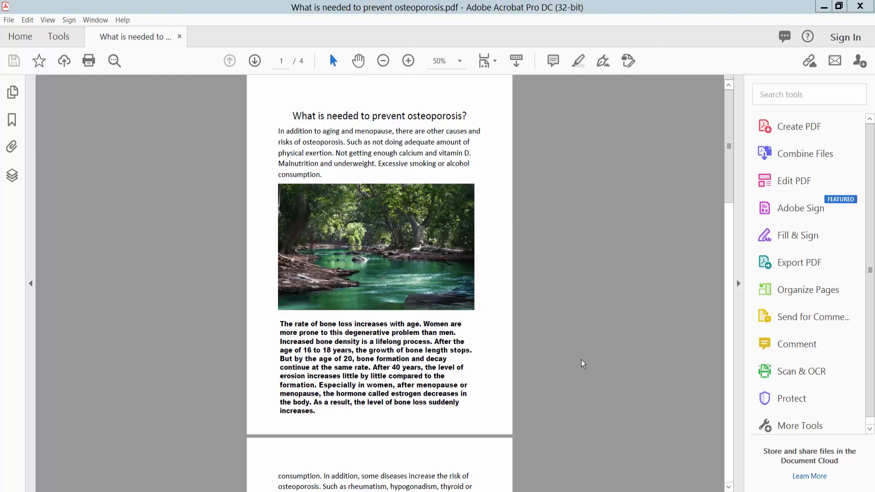
mouse_move(480, 58)
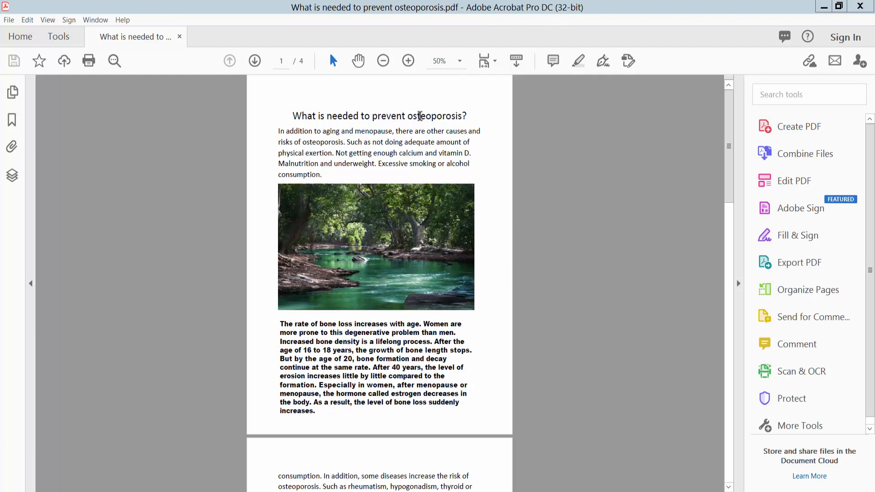
Scroll the osteoporosis PDF, then open the Print dialog from the File menu.
scroll(down, 3)
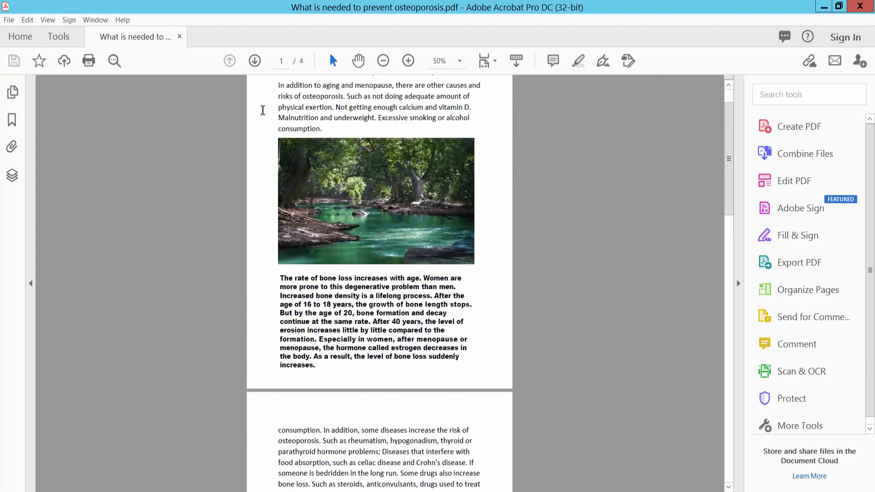
click(8, 19)
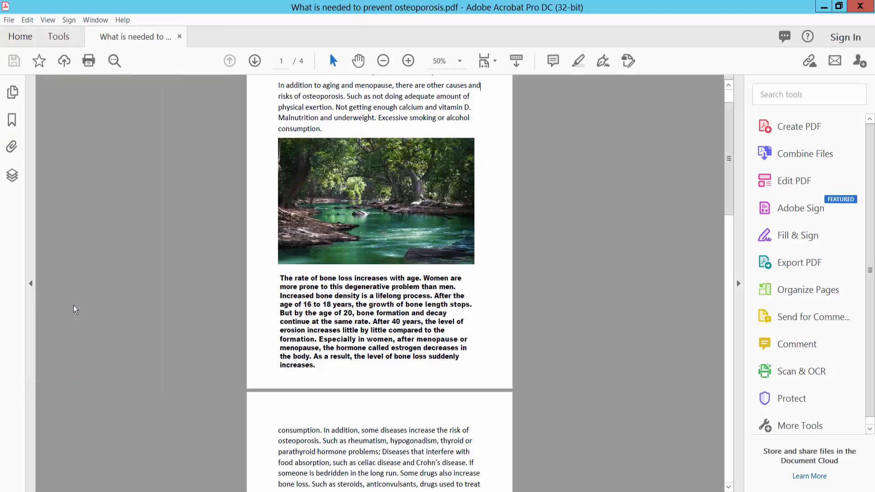
click(88, 60)
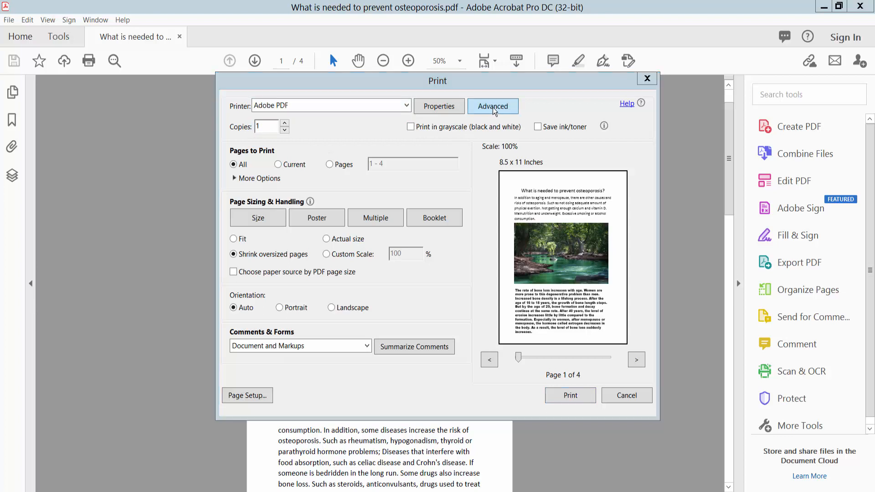
In Advanced print setup, enable Registration Marks under Marks and Bleeds, choosing line weight and default style.
click(492, 106)
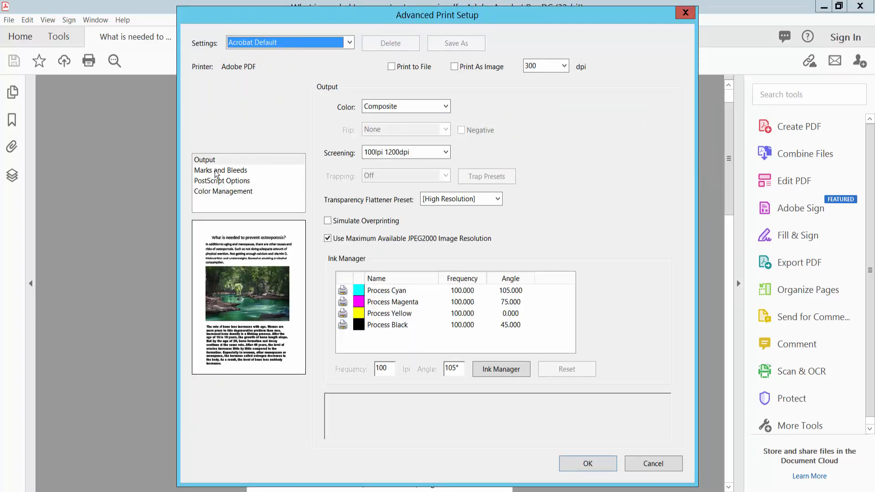
click(220, 171)
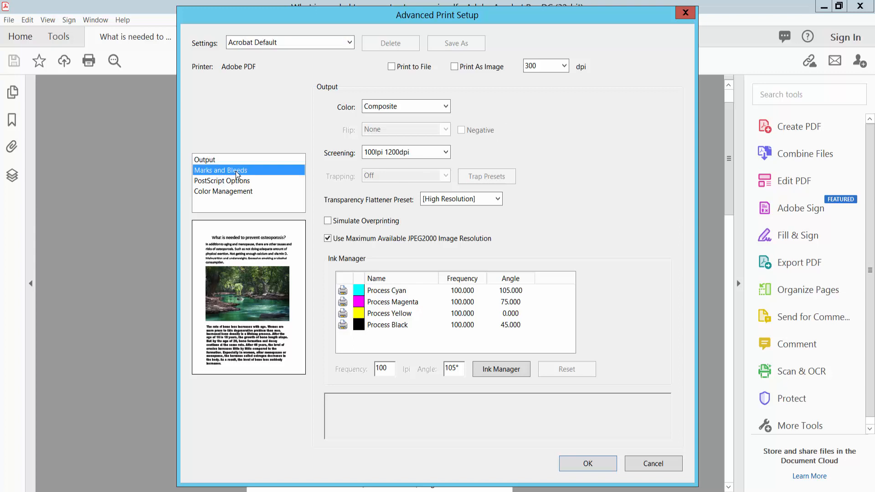
click(220, 170)
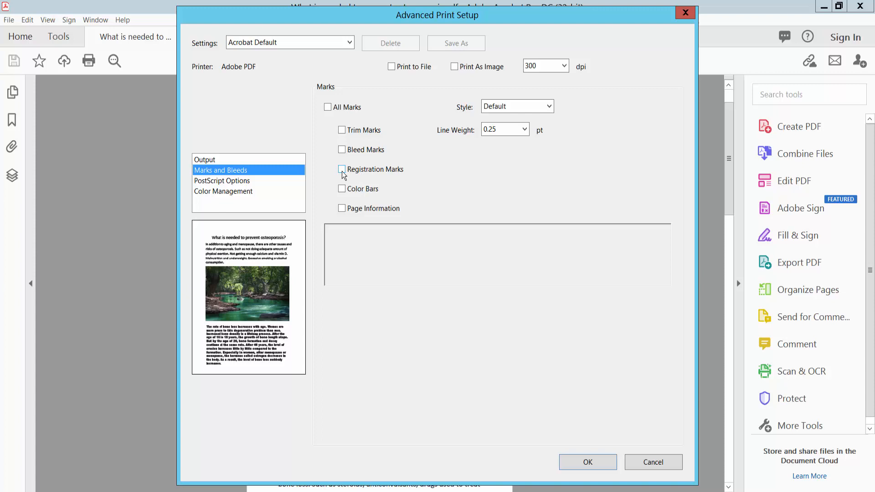
click(342, 169)
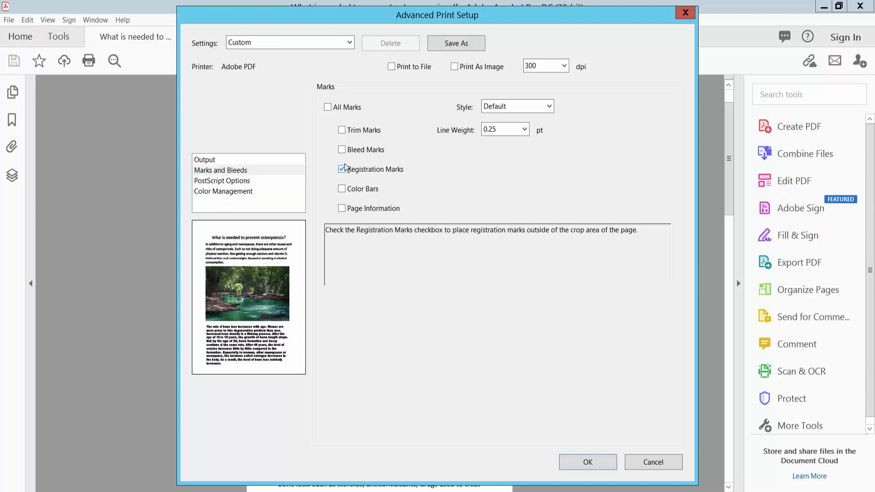
click(523, 129)
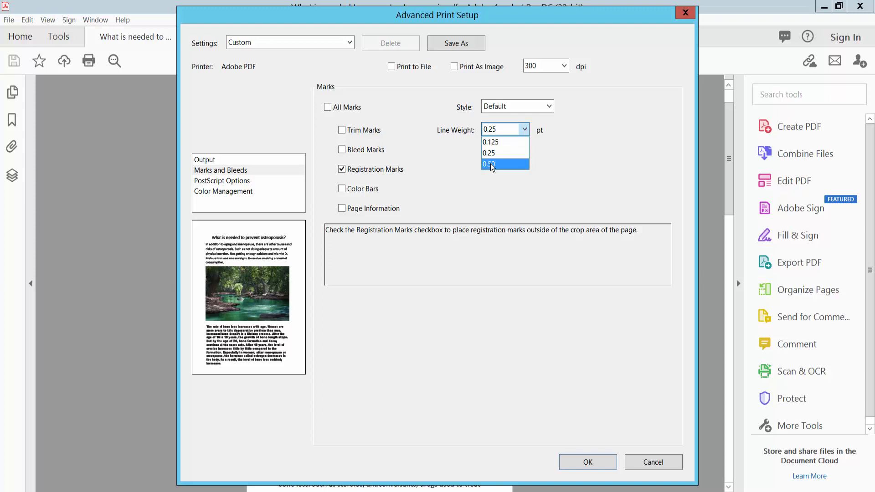
click(548, 107)
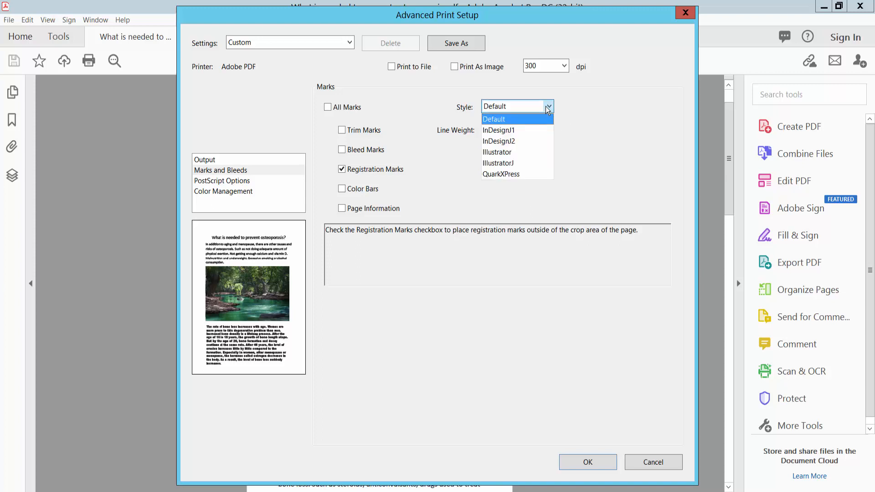
click(494, 119)
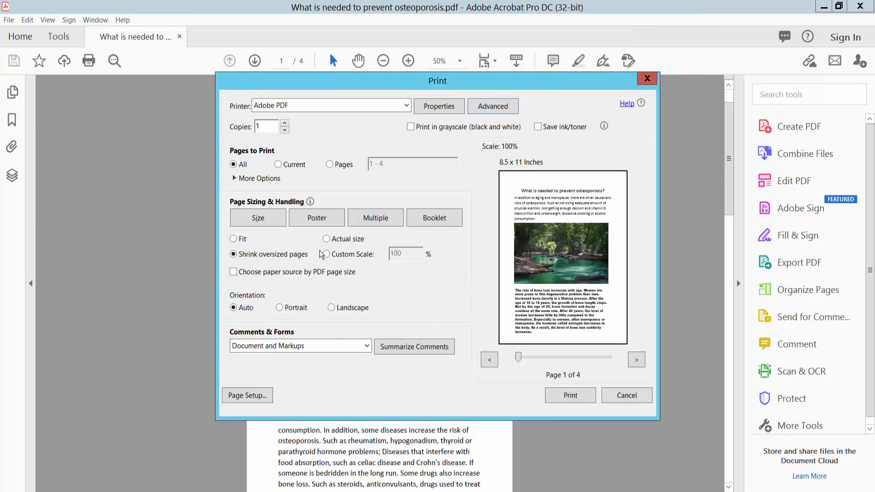
Toggle page range from Current back to All pages and print to Adobe PDF.
click(278, 164)
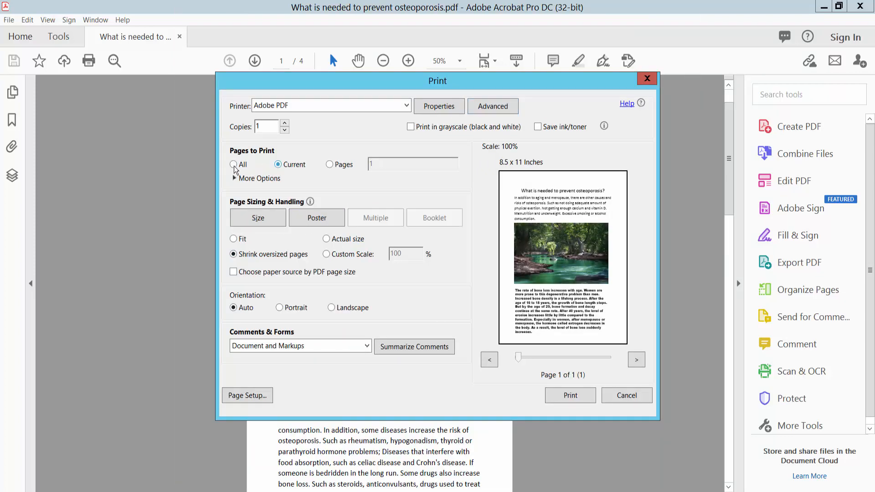
click(233, 165)
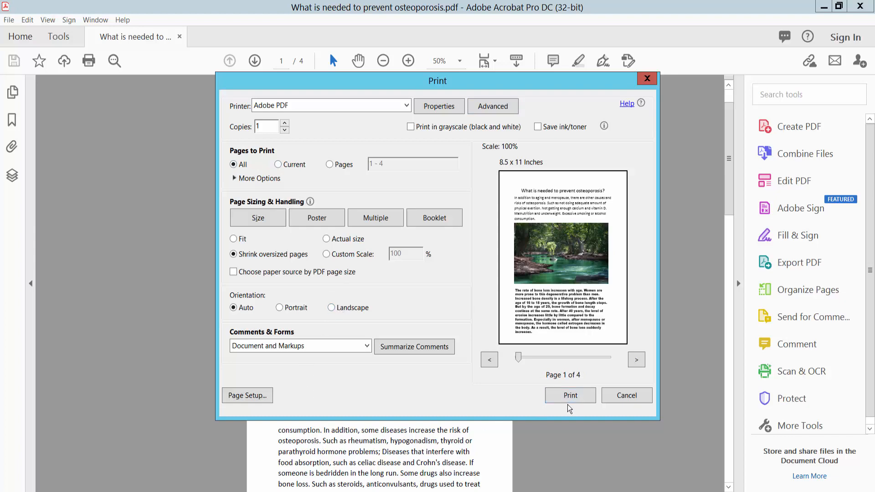
click(570, 395)
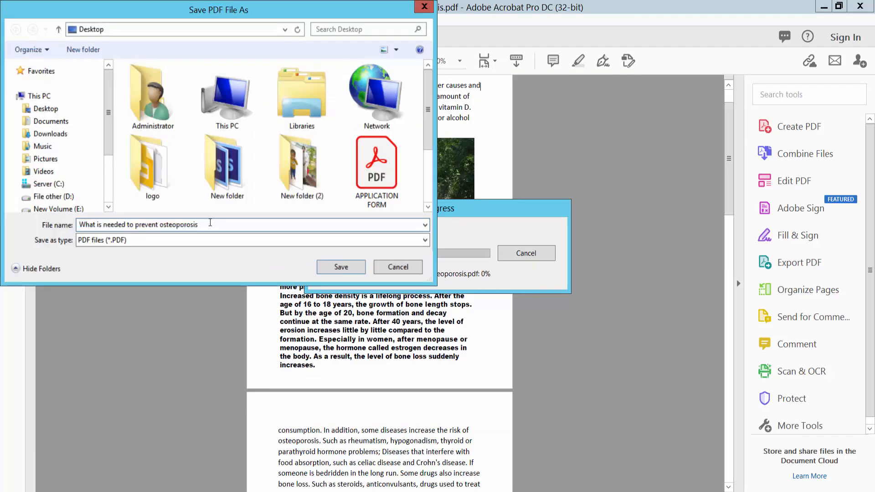
Save as 'What is needed to prevent osteoporosis021' on the Desktop.
text(021)
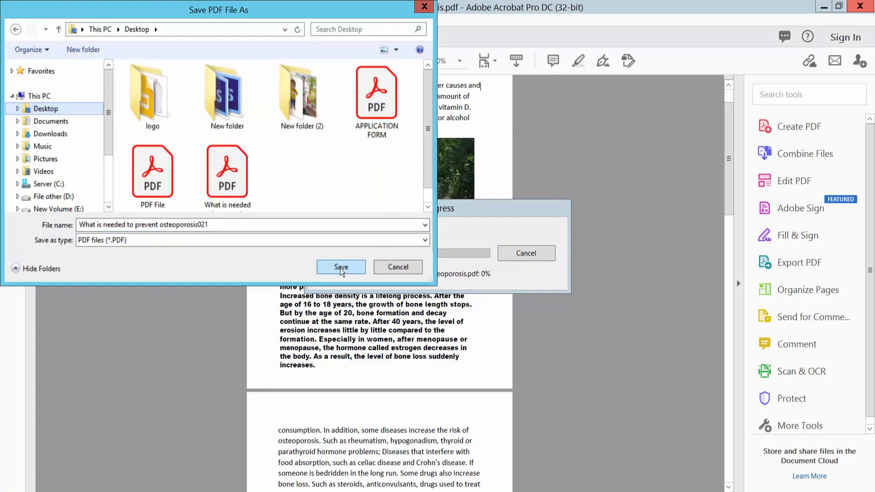
click(341, 267)
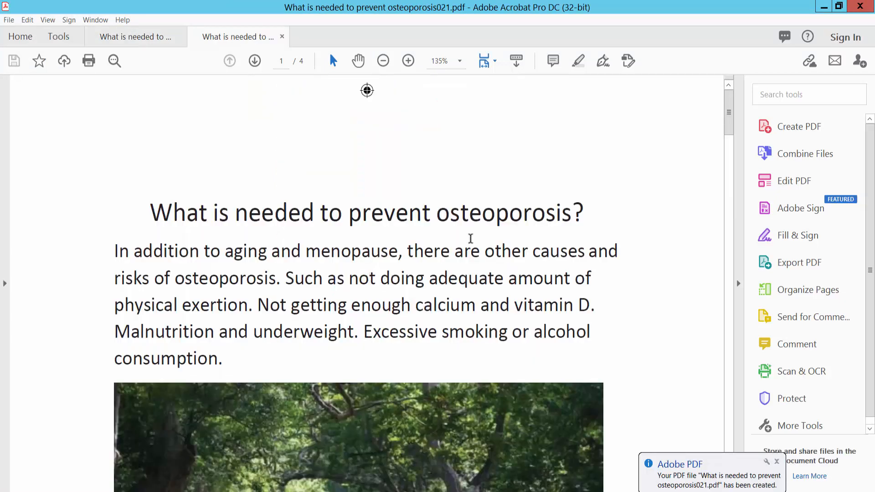
Zoom in on the registration mark above the title and scroll along the page edges.
click(383, 61)
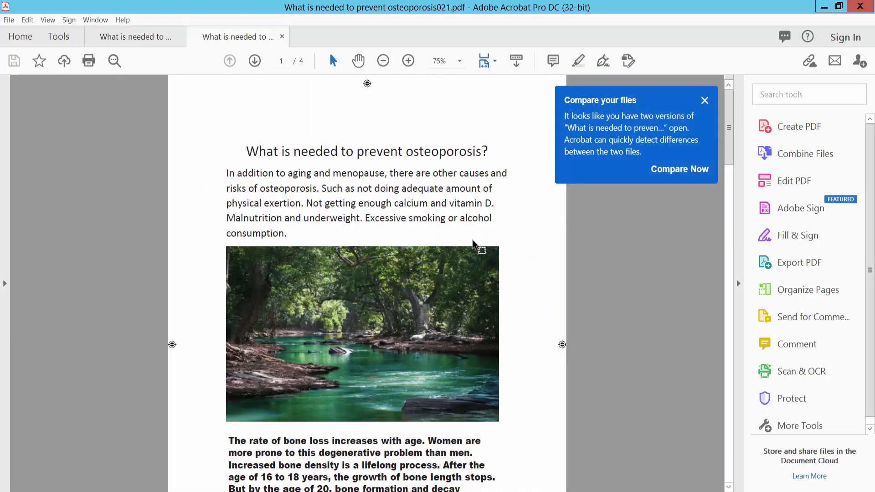
click(407, 61)
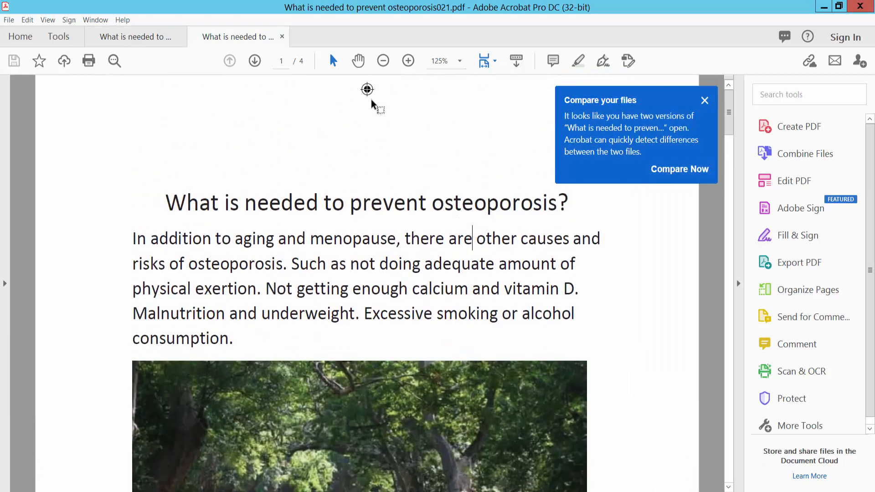
scroll(down, 3)
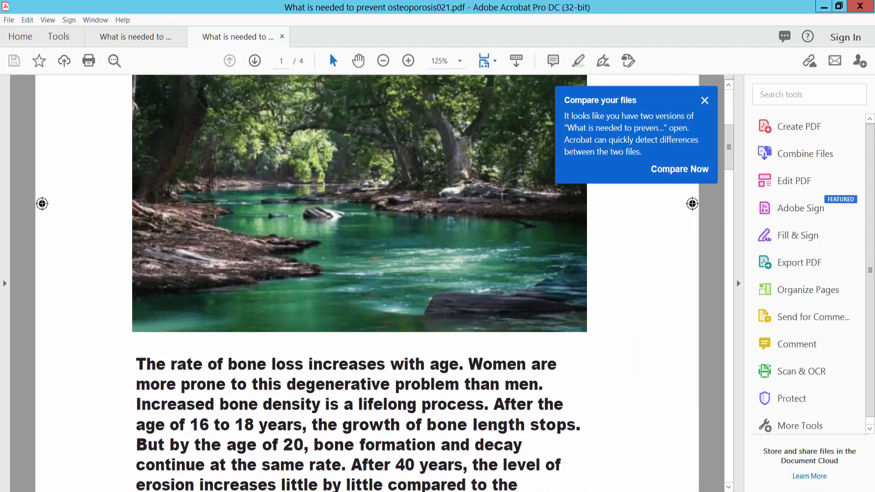
scroll(down, 3)
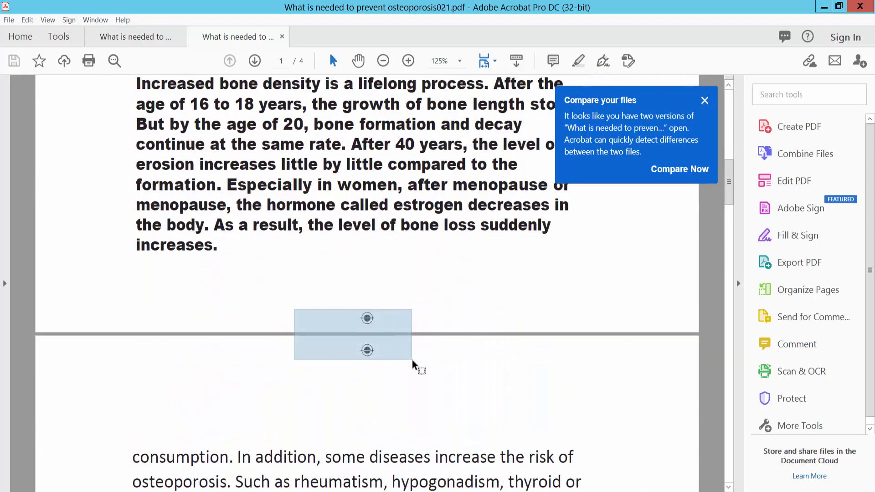